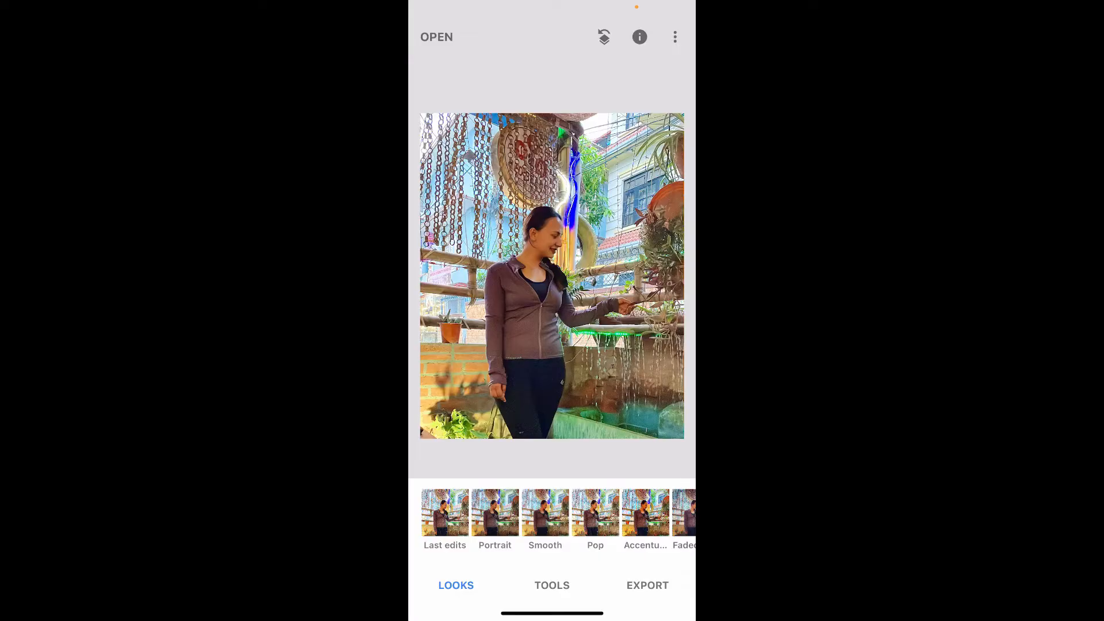
Open the Tools grid and scroll down to reach the Double Exposure tool
left_click(552, 586)
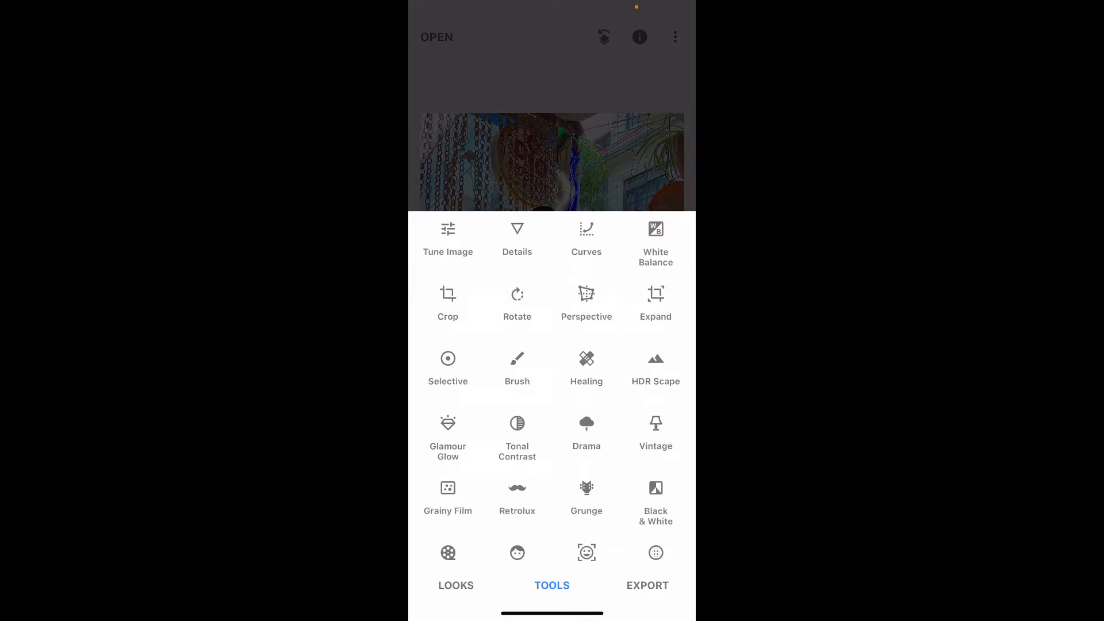
scroll("down", 3)
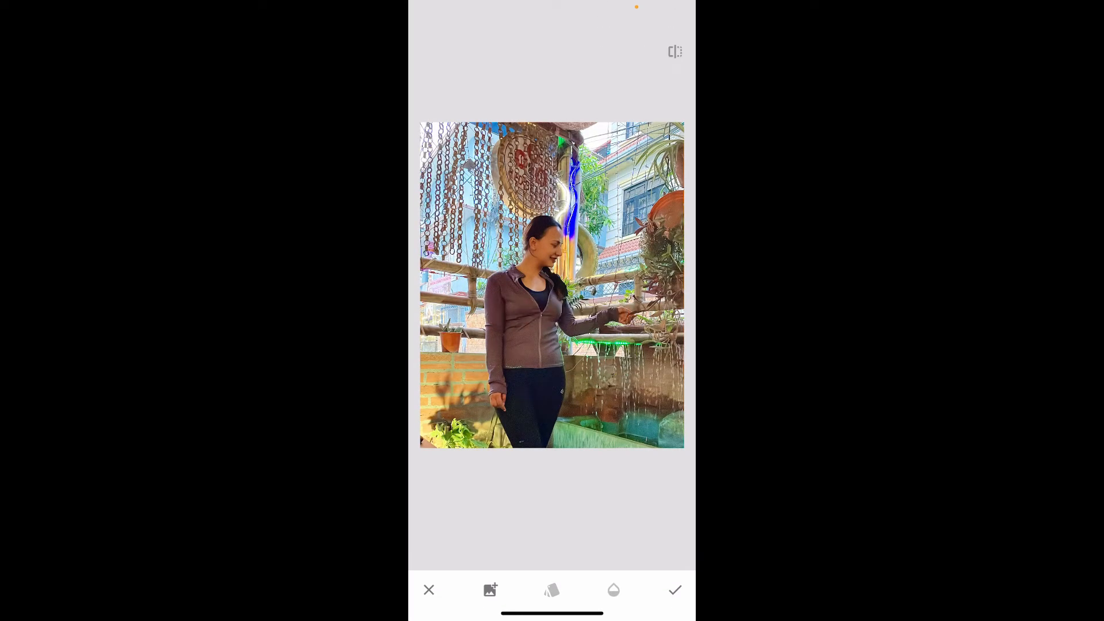
Add the circle image as a blended overlay on the terrace photo
left_click(614, 590)
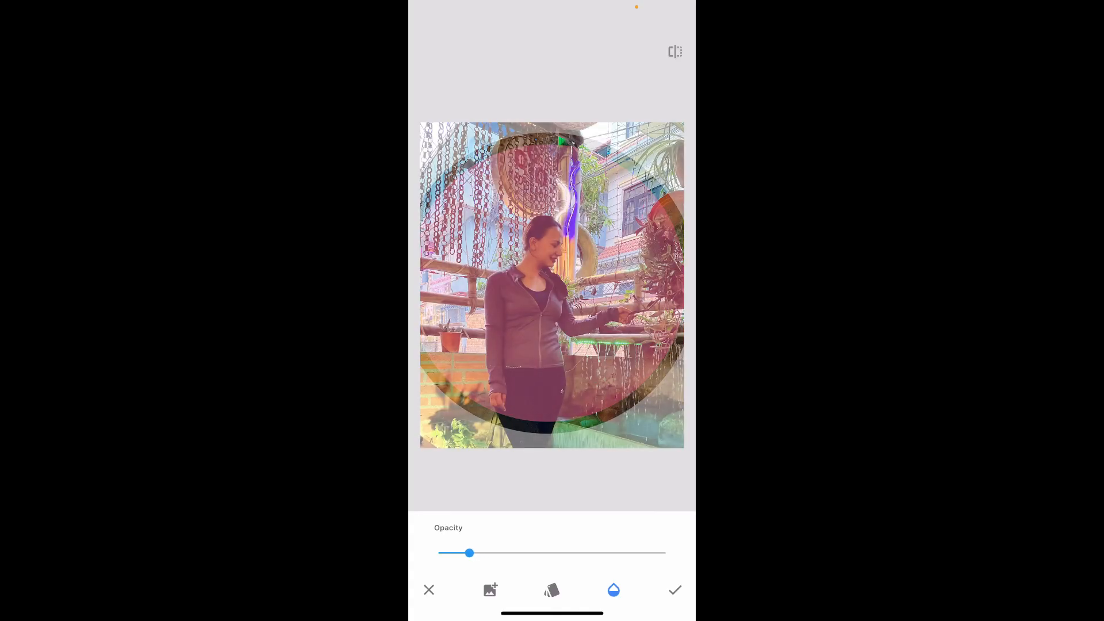
Commit the faint circle blend to the photo and exit to the home screen
left_click(673, 590)
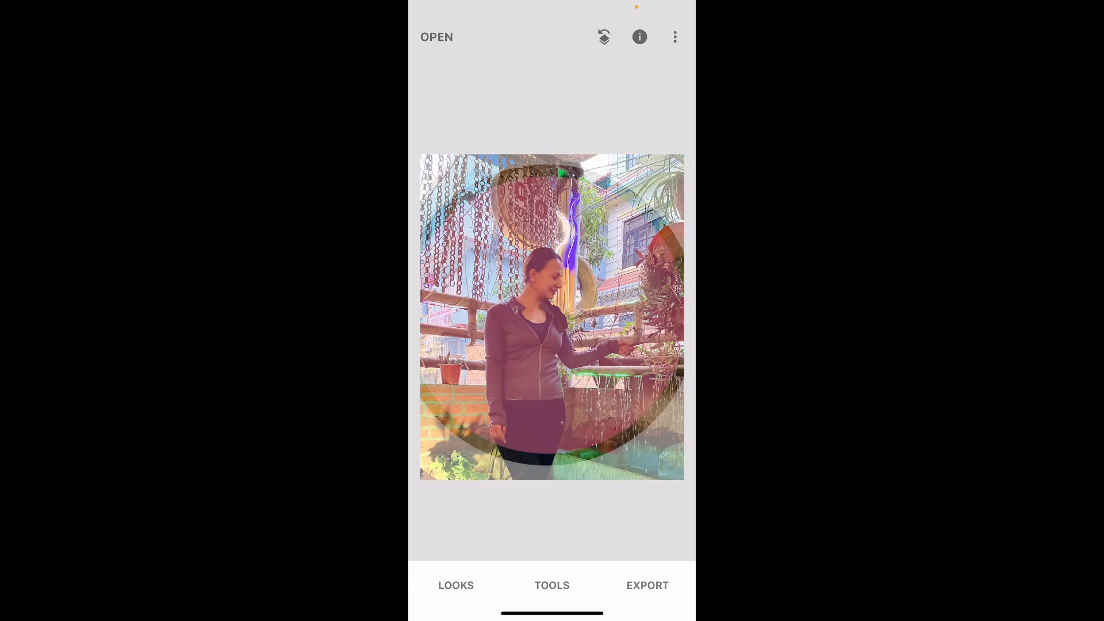
key("home")
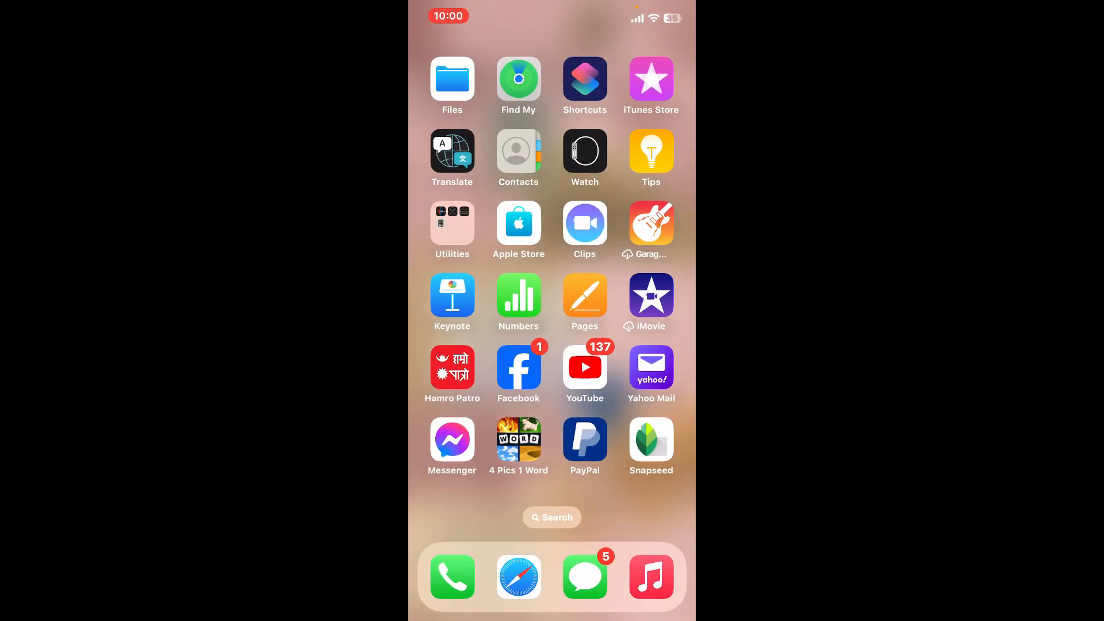